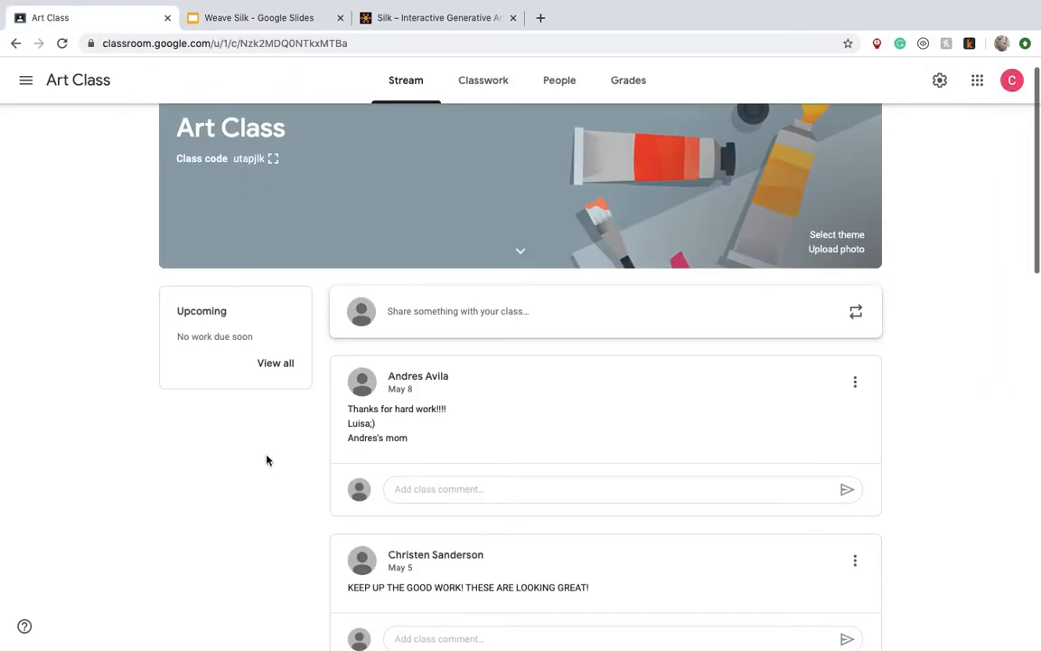
Scroll through the Assignment #5 slide's settings, then switch to the Silk drawing site tab.
scroll("down", 3)
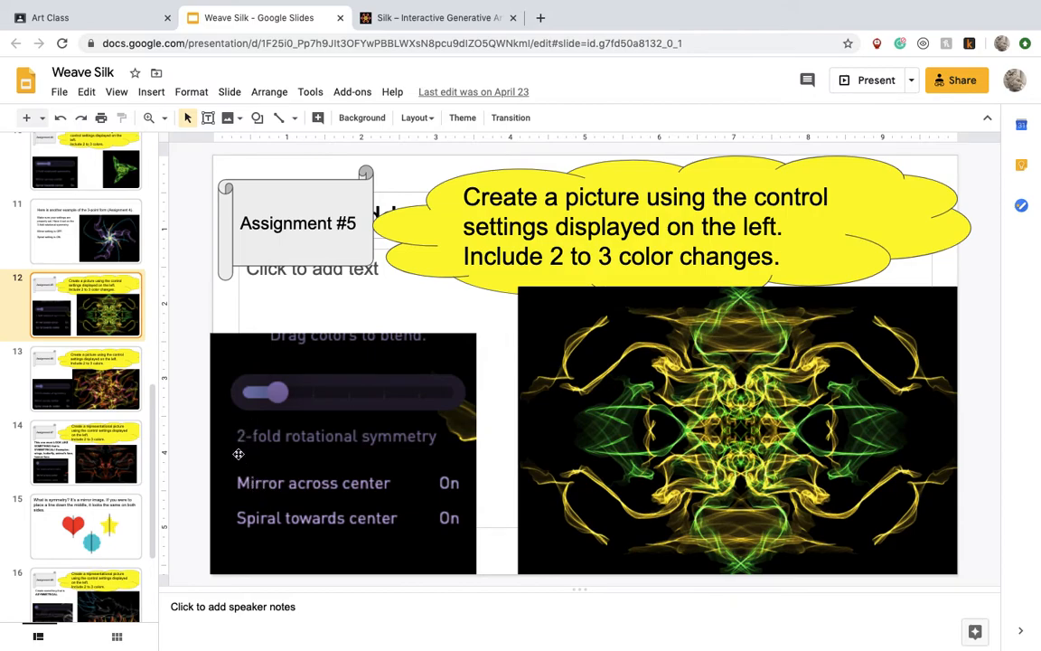
mouse_move(280, 488)
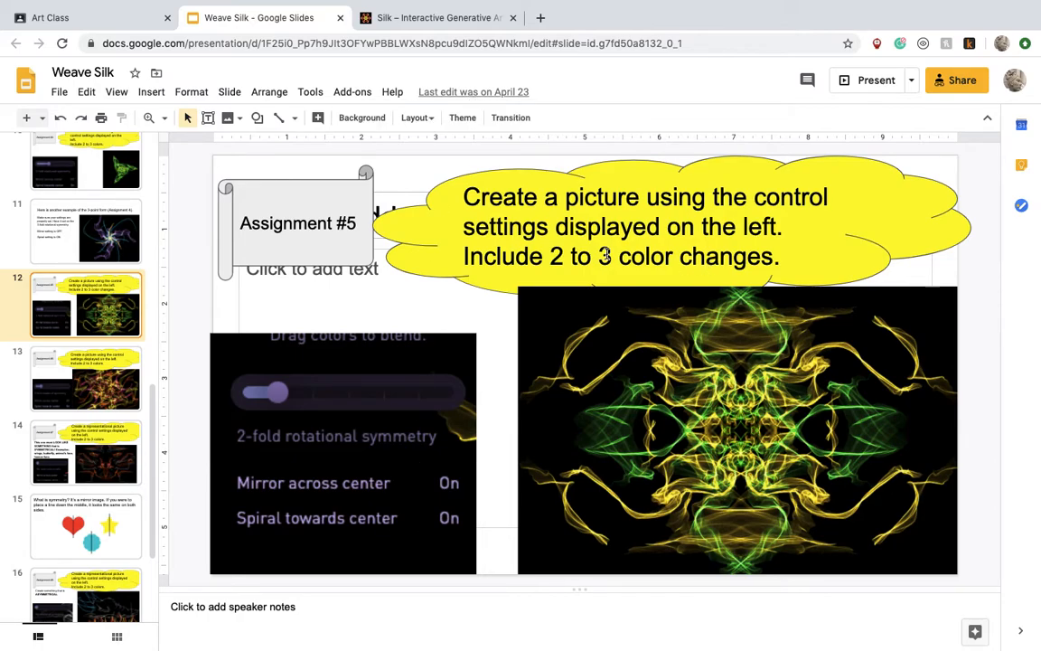
left_click(436, 18)
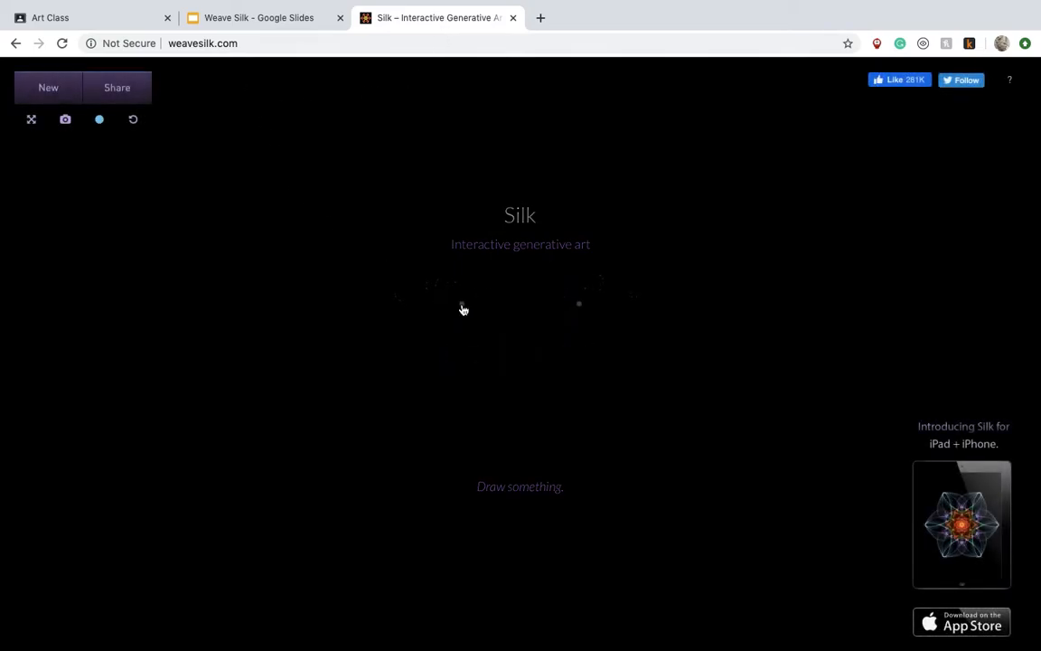
mouse_move(98, 120)
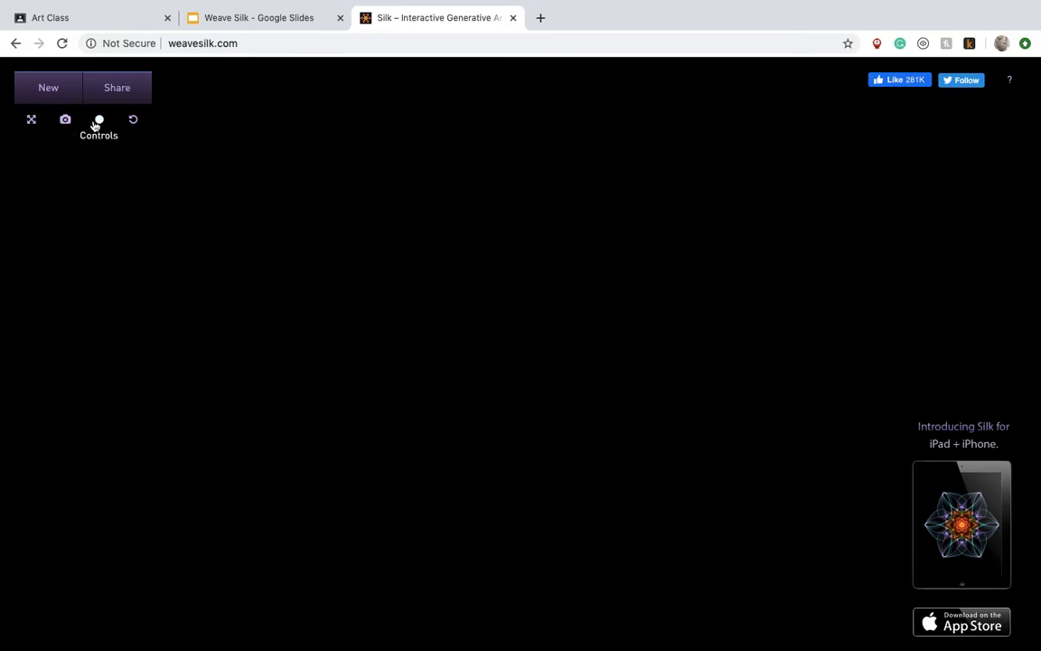
Set 2-fold rotational symmetry, turn on spiral towards center, and choose purple.
left_click(98, 119)
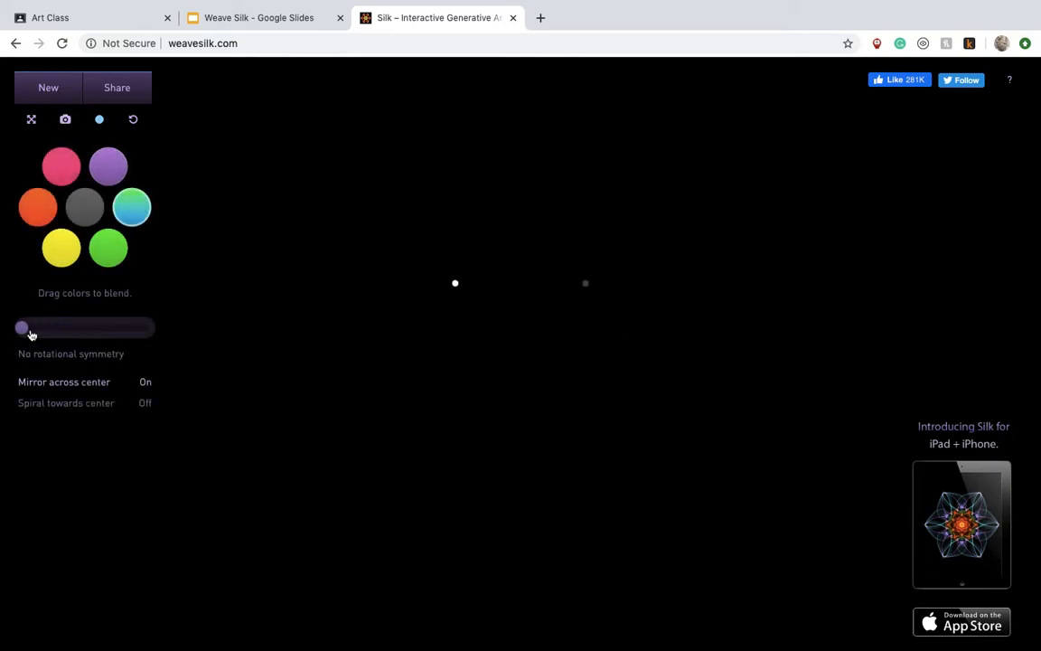
left_click_drag(21, 327, 44, 327)
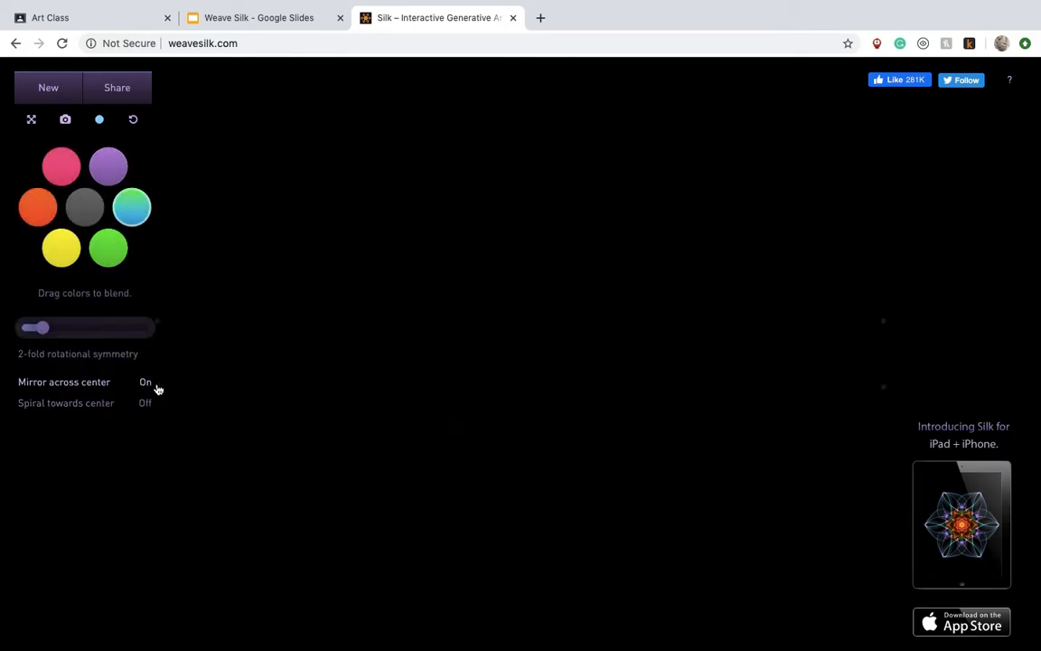
left_click(145, 402)
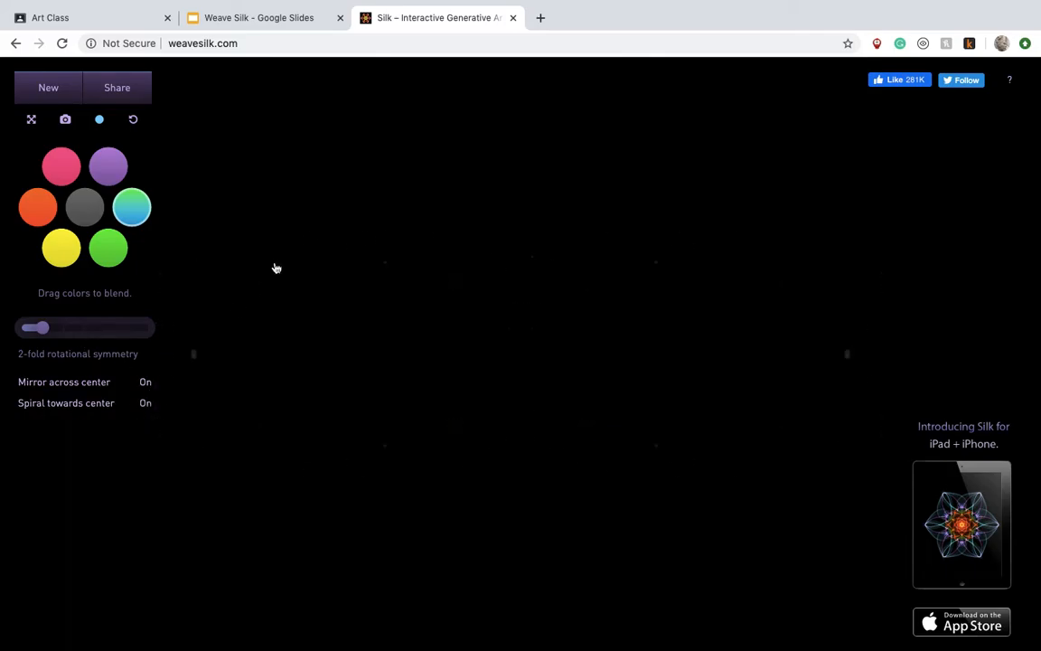
left_click(259, 17)
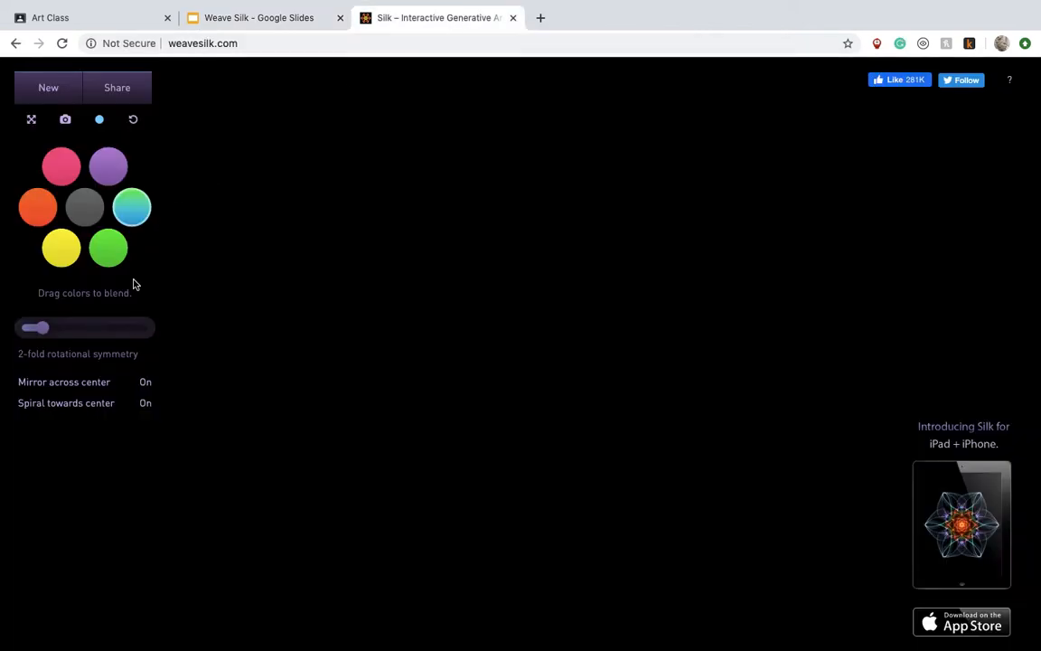
left_click(108, 166)
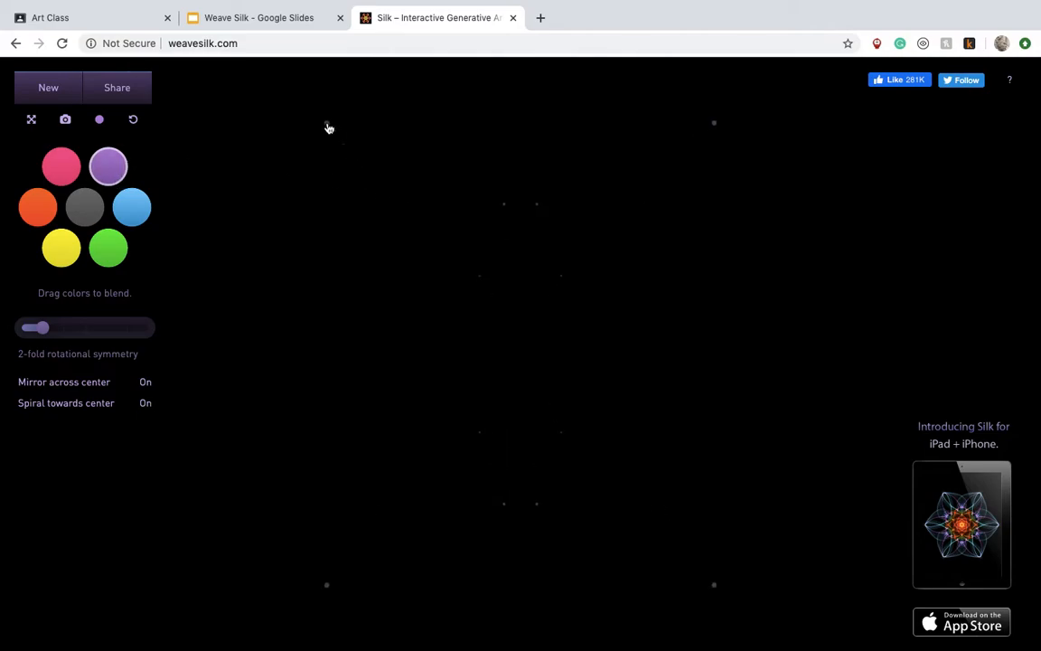
Draw mirrored purple silk strokes across the canvas, then pick another colour swatch.
left_click_drag(328, 128, 428, 324)
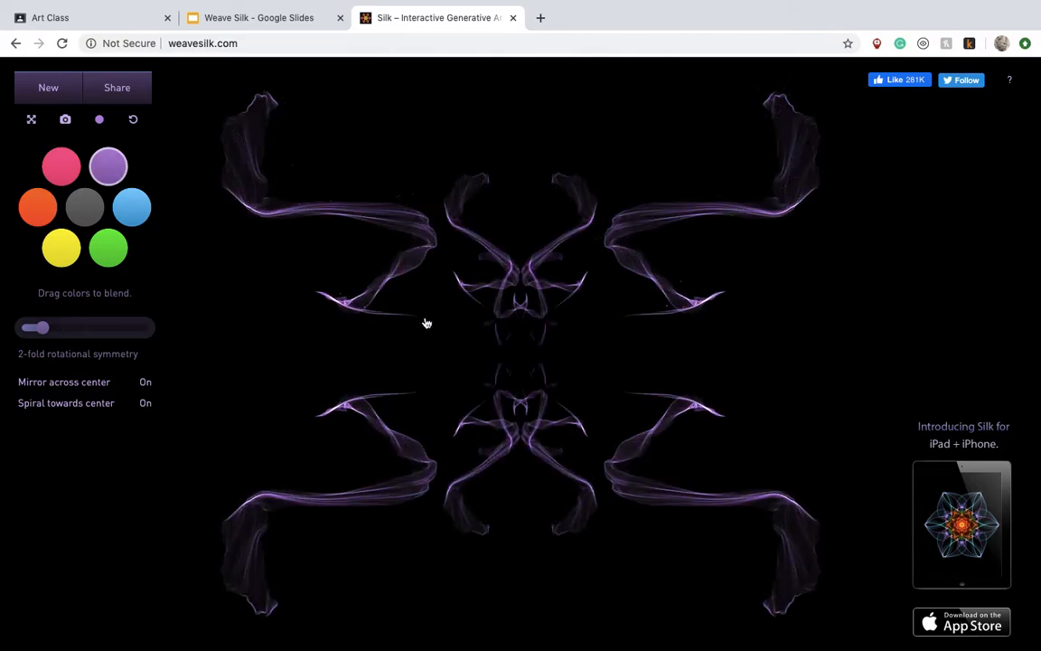
left_click(61, 248)
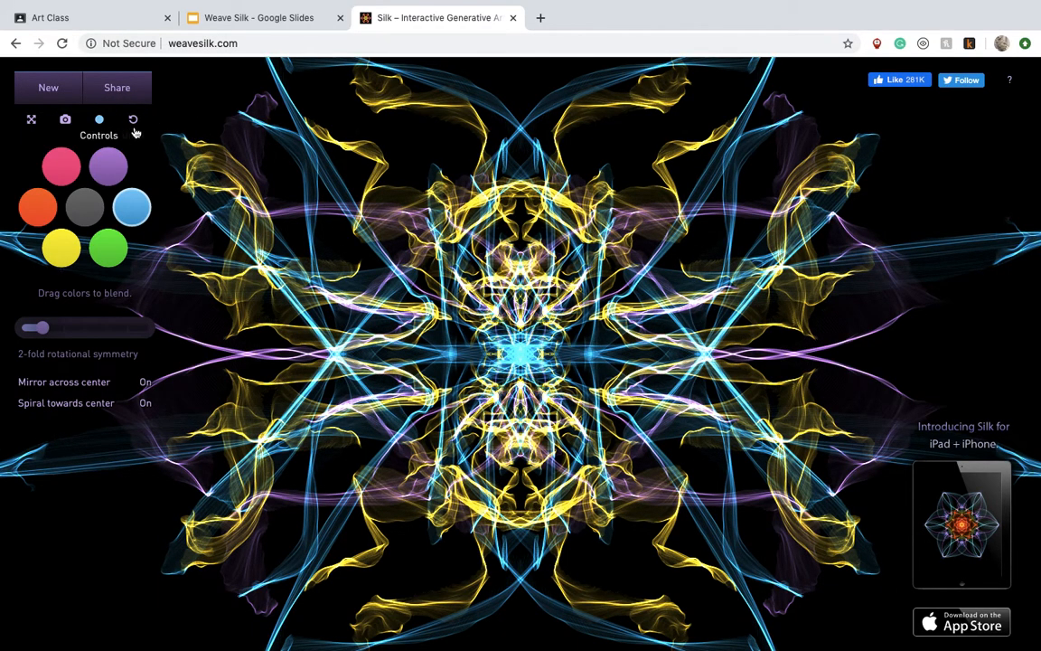
Generate a share link for the finished Silk drawing.
left_click(116, 87)
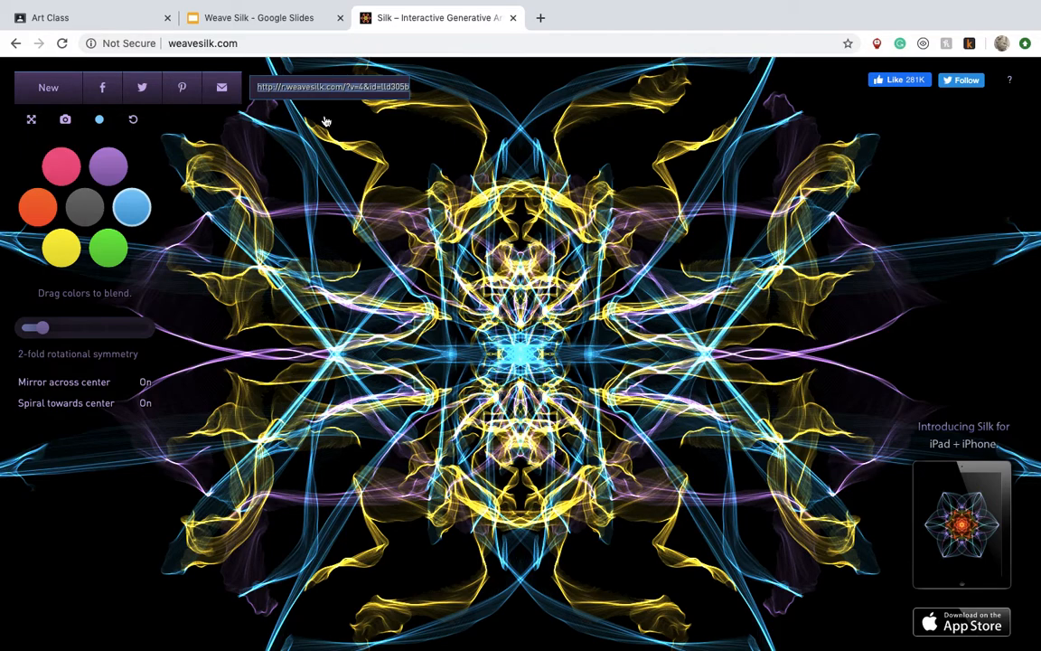
mouse_move(99, 120)
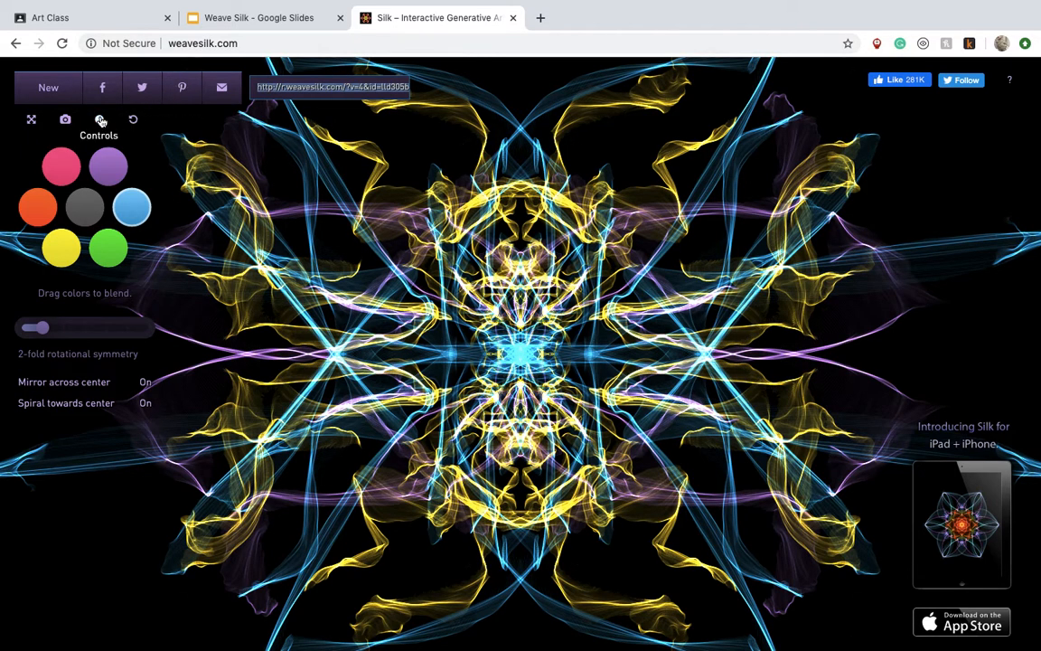
Show the drawing's saveable thumbnail and choose to email its link.
left_click(64, 118)
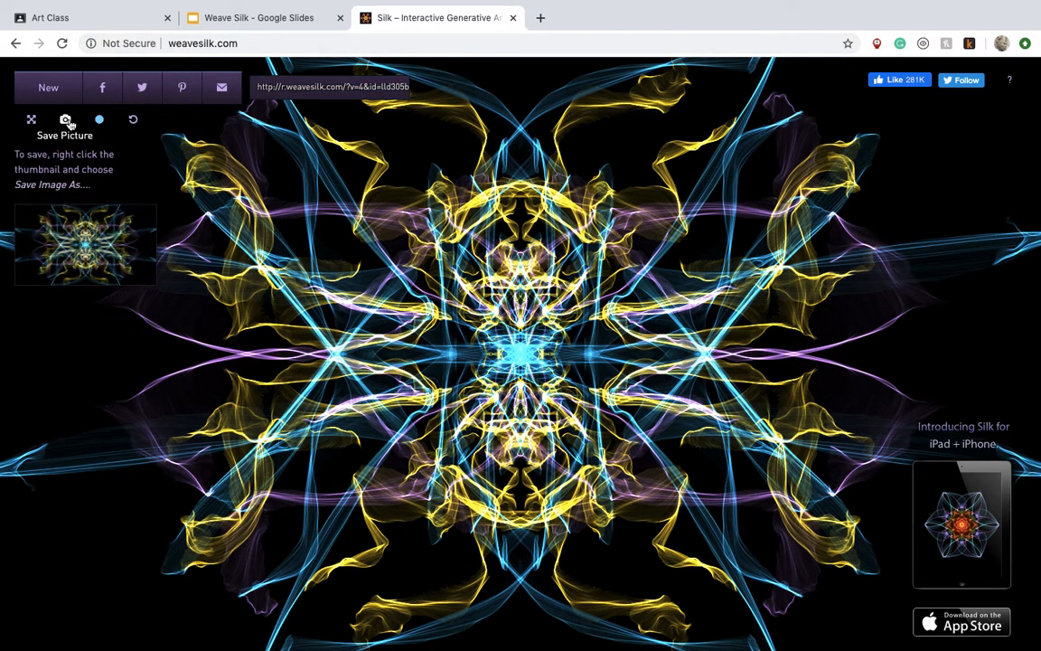
mouse_move(71, 209)
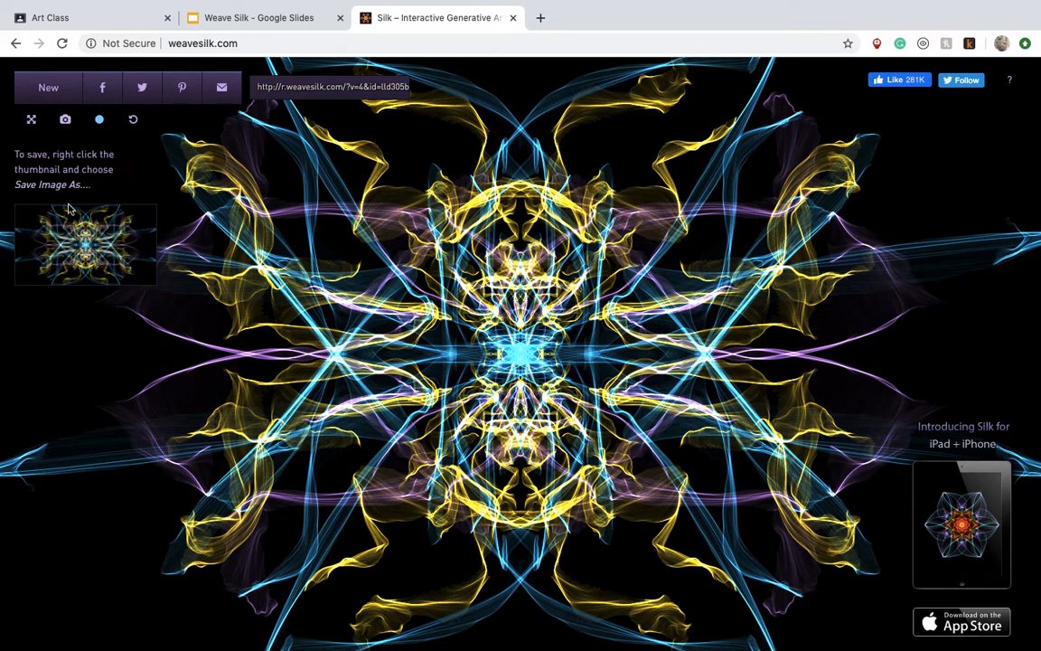
mouse_move(84, 284)
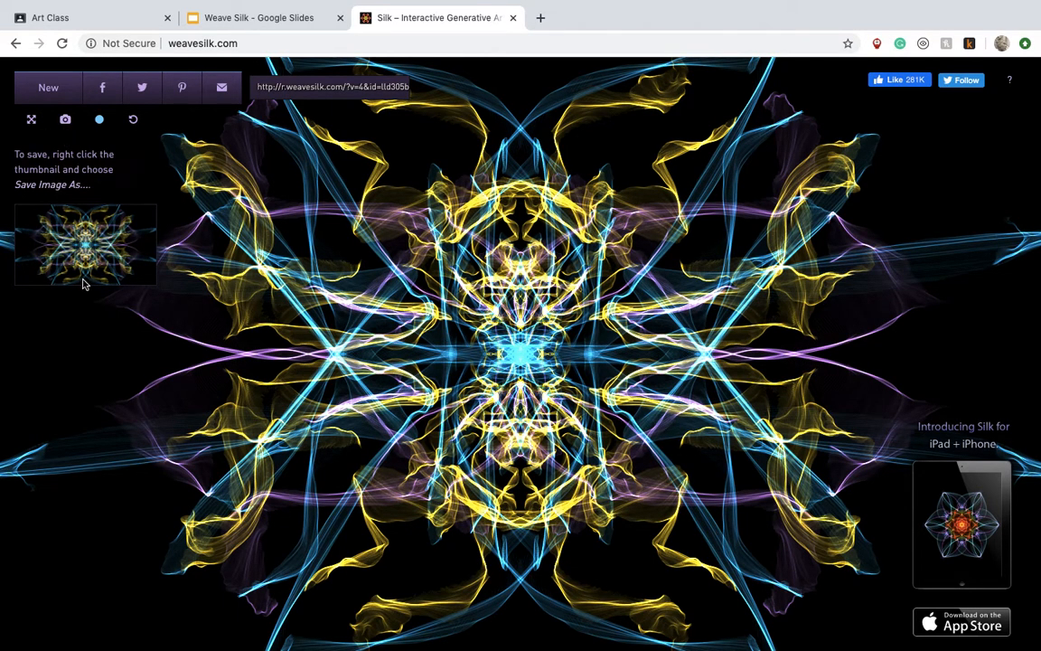
mouse_move(222, 100)
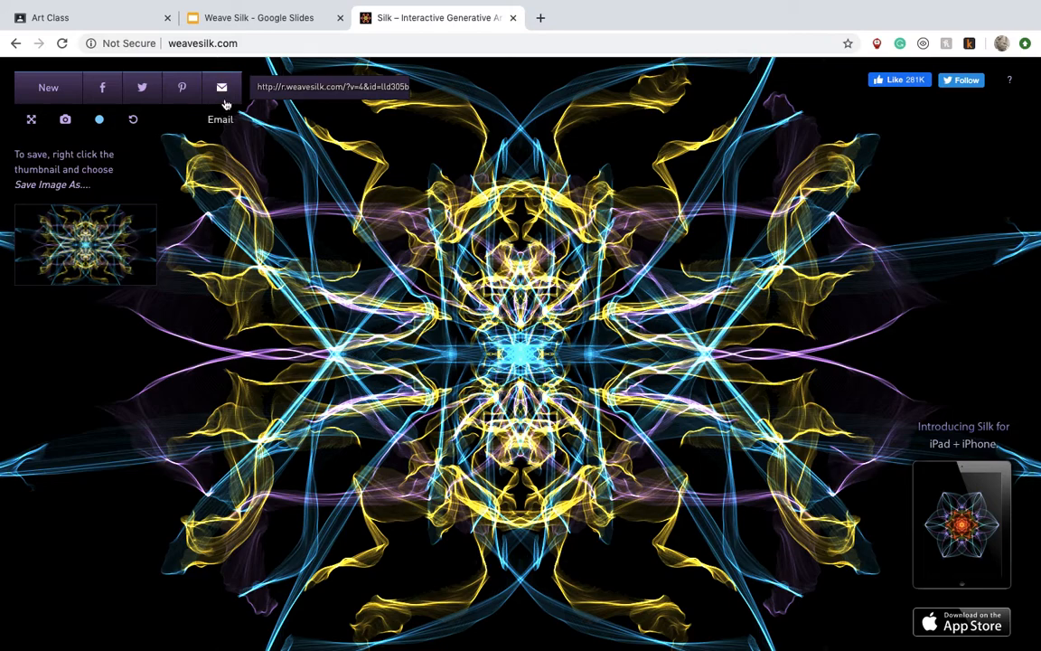
left_click(220, 86)
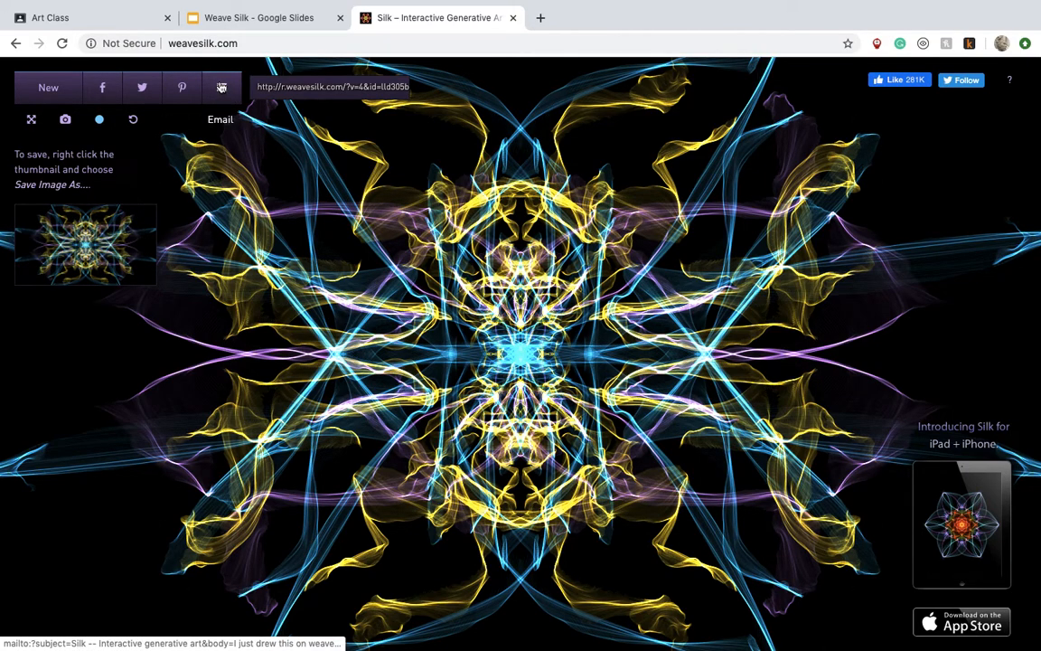